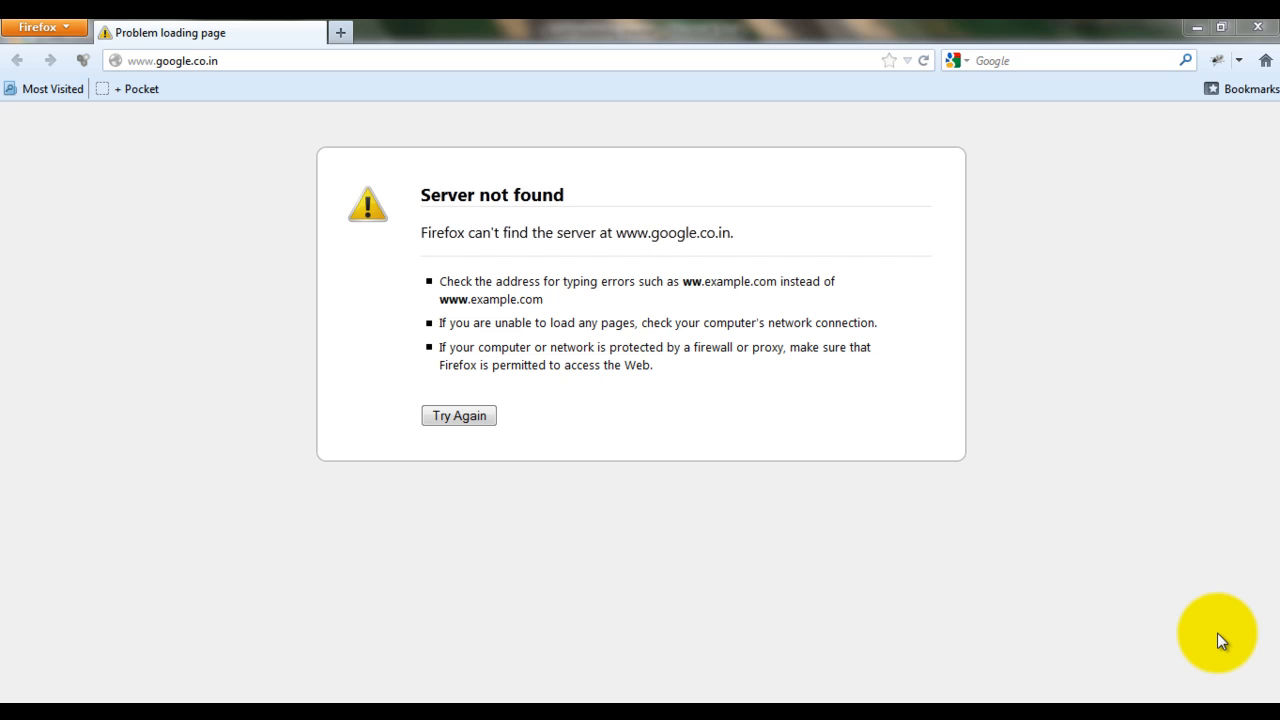
{"action": "mouse_move", "coordinate": [44, 48]}
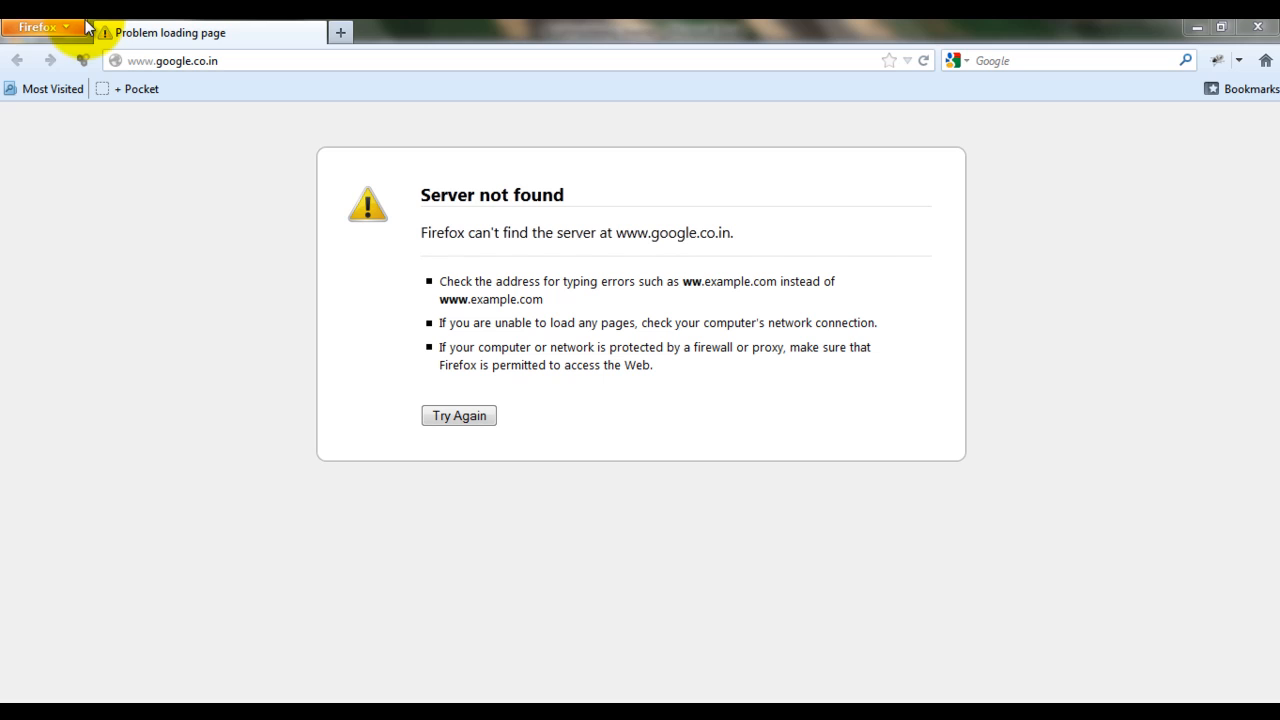
Show the About Firefox window confirming version 15.0.1 is up to date via the Firefox menu's Help.
{"action": "left_click", "coordinate": [40, 28]}
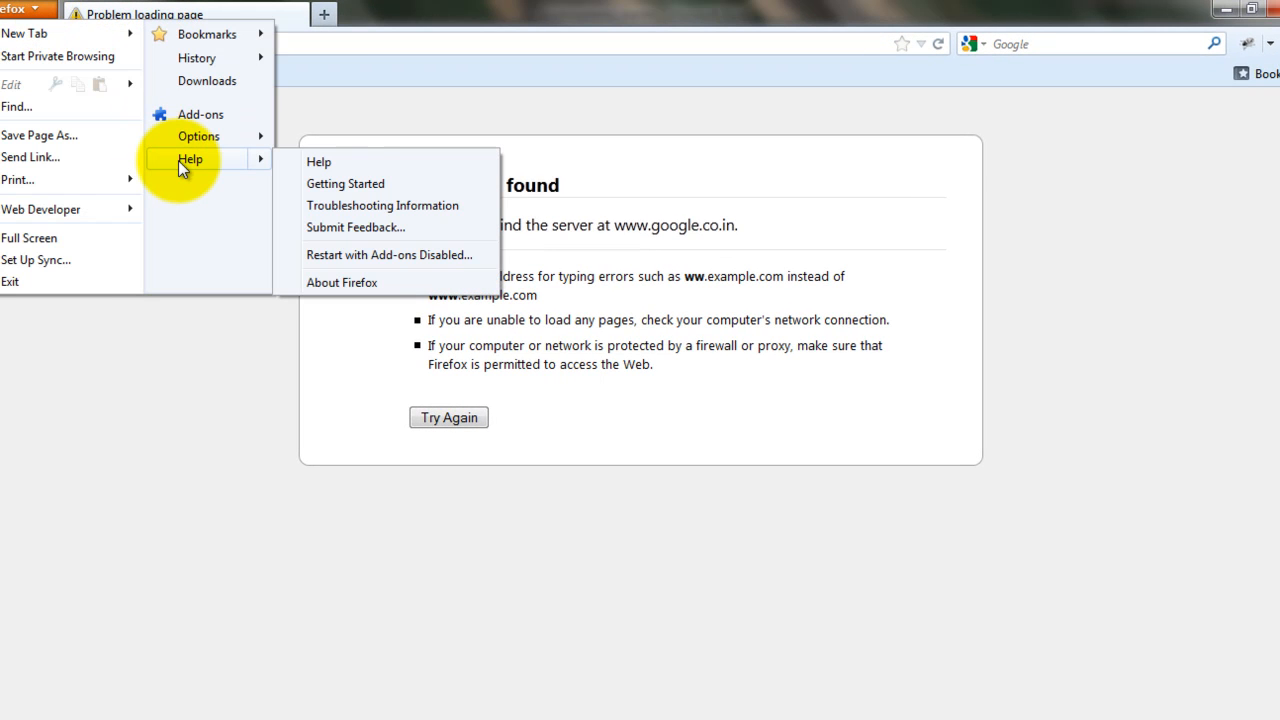
{"action": "mouse_move", "coordinate": [340, 282]}
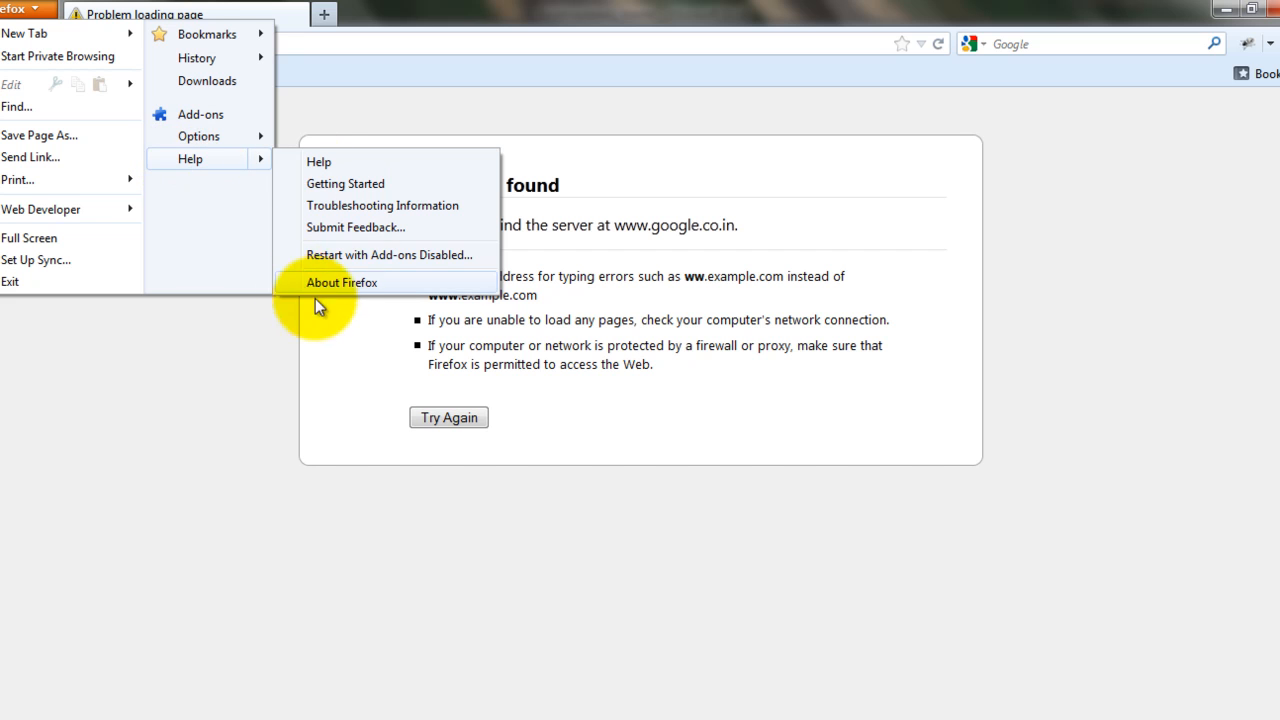
{"action": "mouse_move", "coordinate": [372, 290]}
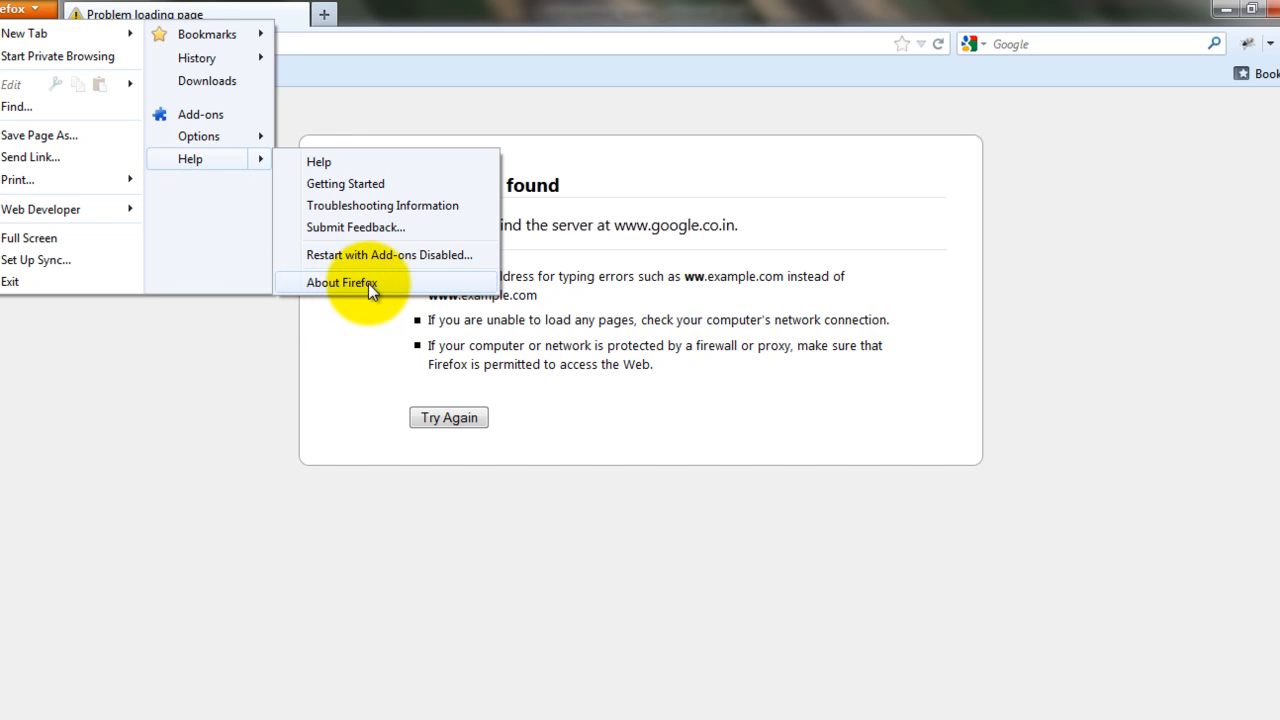
{"action": "left_click", "coordinate": [342, 282]}
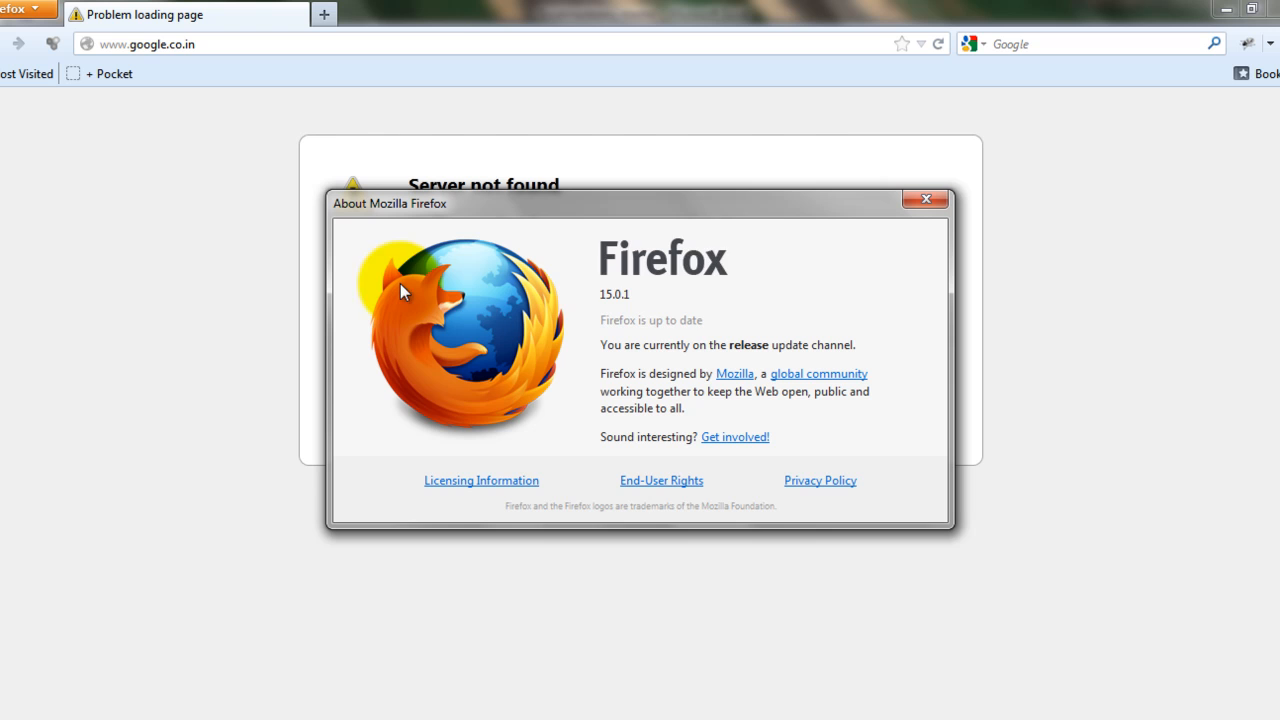
{"action": "mouse_move", "coordinate": [584, 288]}
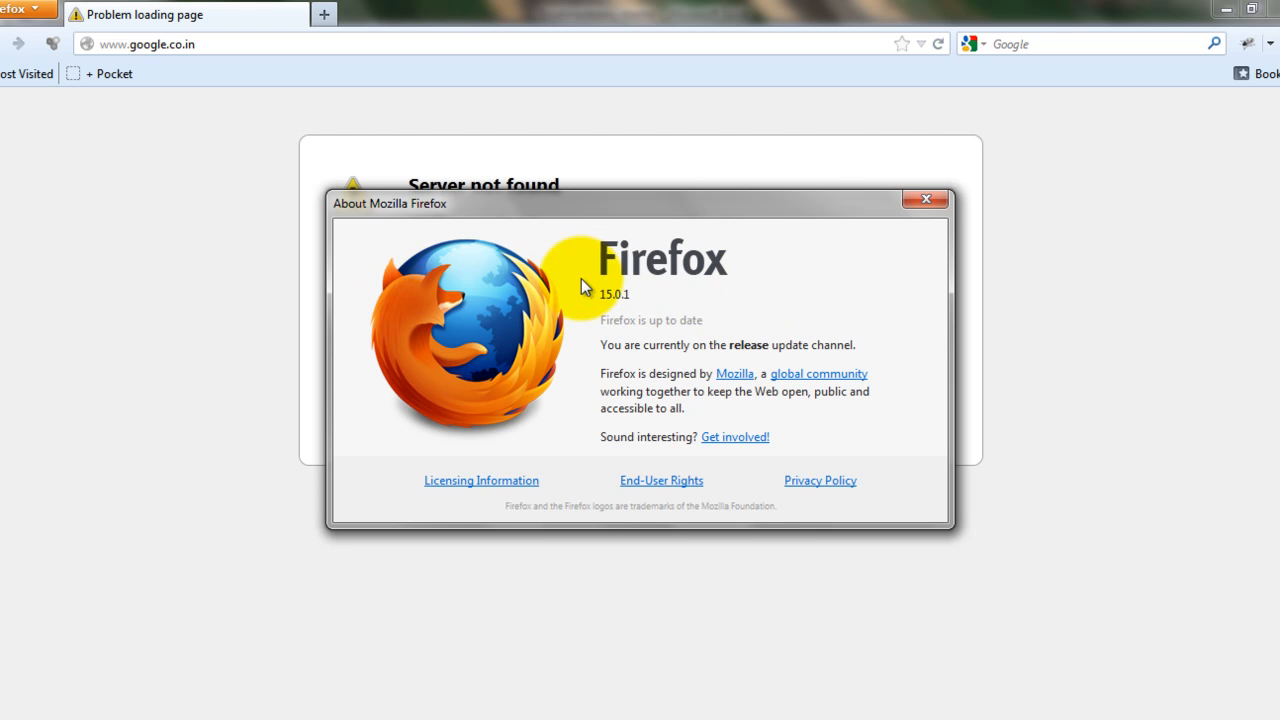
{"action": "mouse_move", "coordinate": [616, 350]}
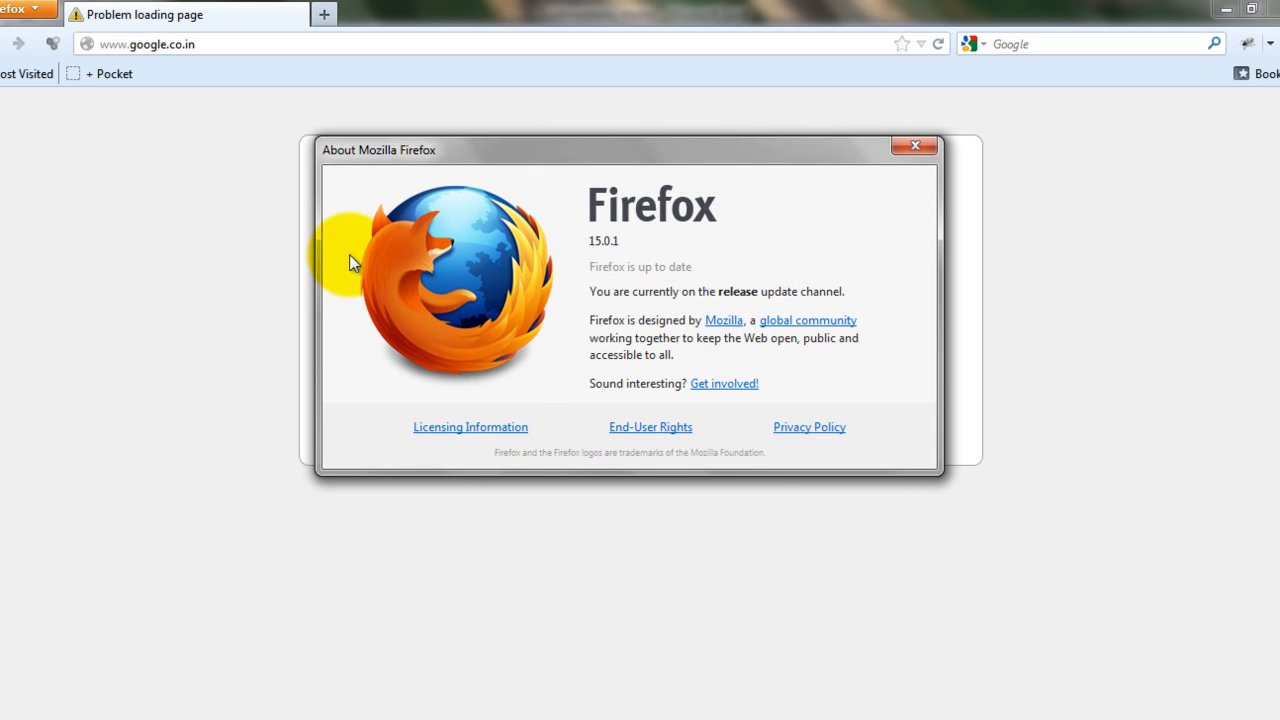
{"action": "left_click", "coordinate": [16, 8]}
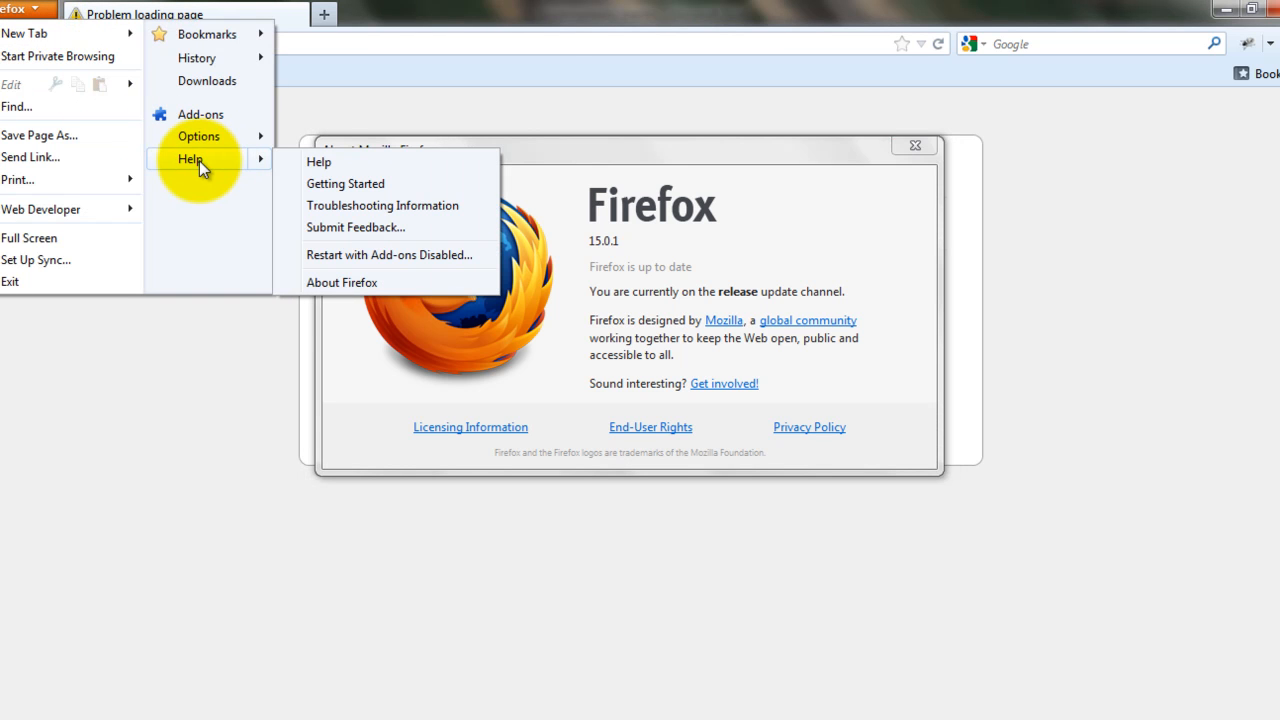
{"action": "mouse_move", "coordinate": [342, 282]}
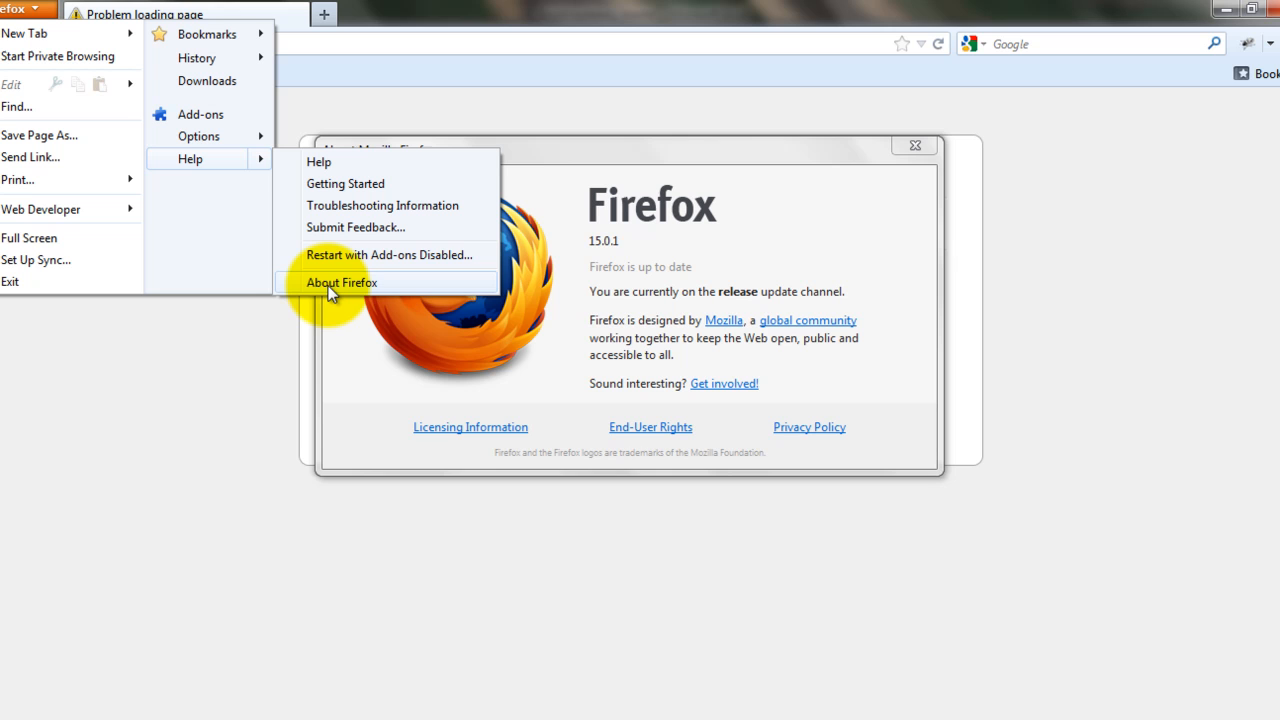
{"action": "left_click", "coordinate": [342, 282]}
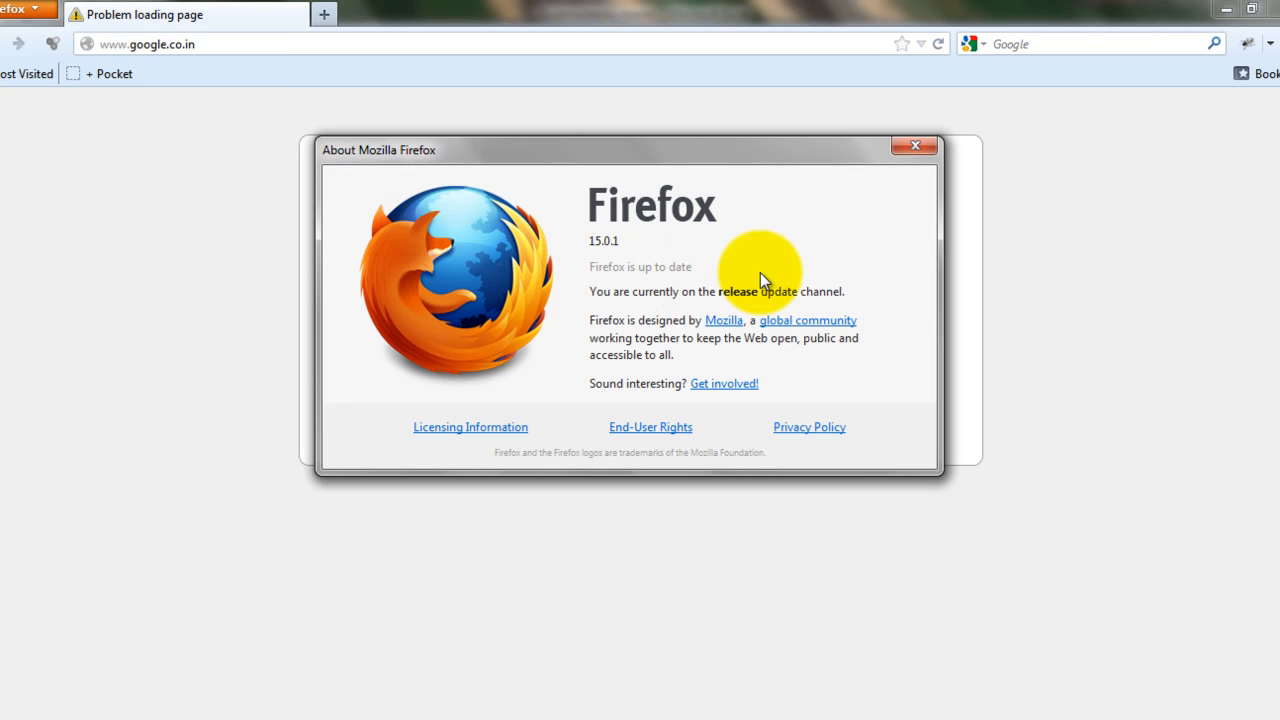